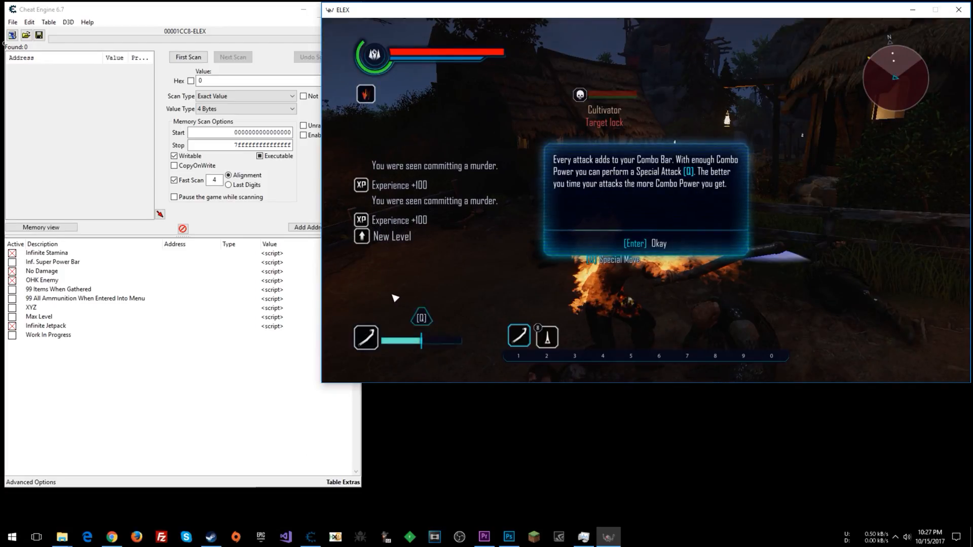
# Dismiss the Combo Bar tutorial popup in ELEX to resume the fight with the Cultivator
pyautogui.press('Return')
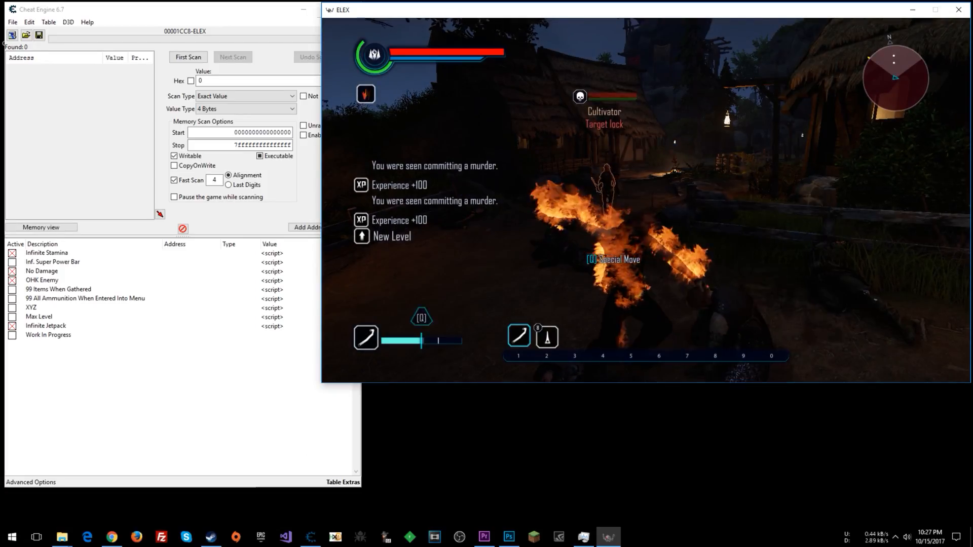